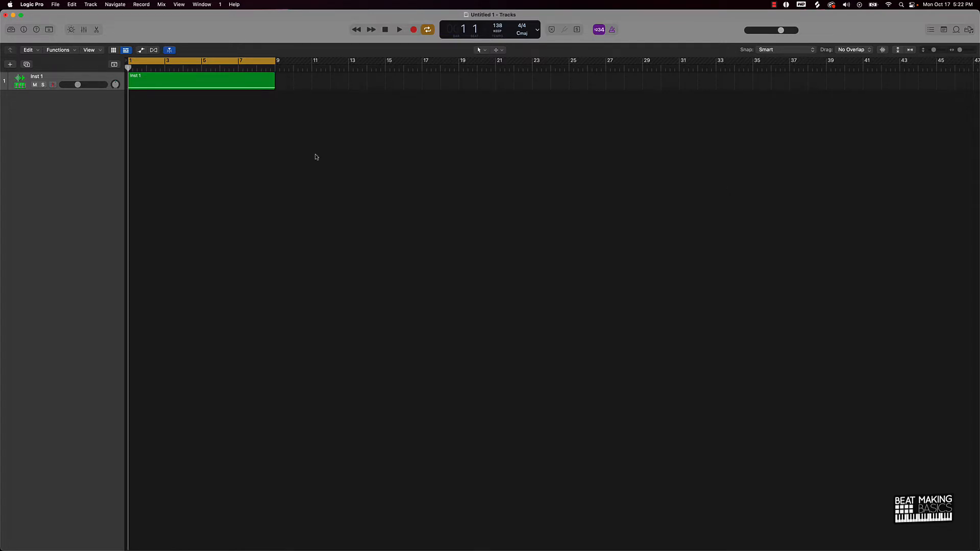
{"action": "mouse_move", "coordinate": [318, 91]}
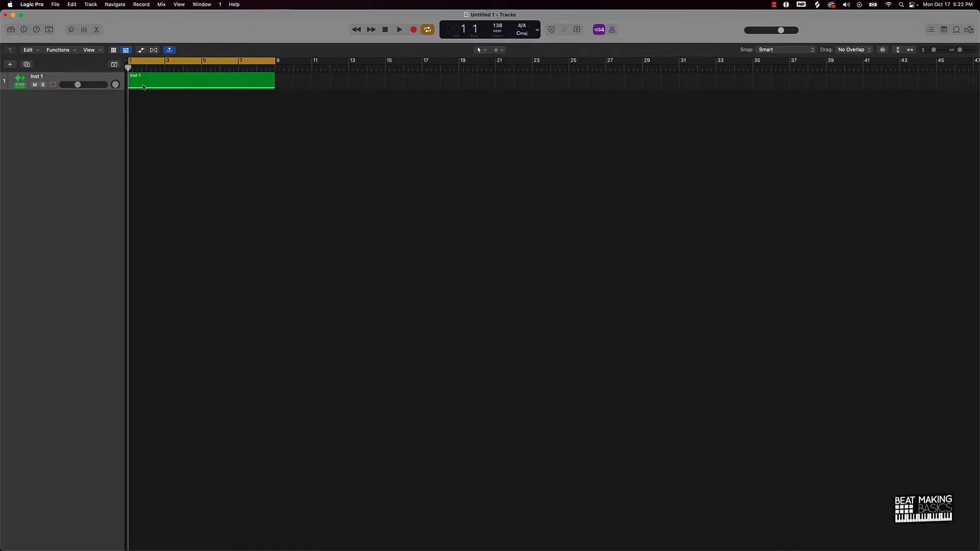
{"action": "mouse_move", "coordinate": [255, 100]}
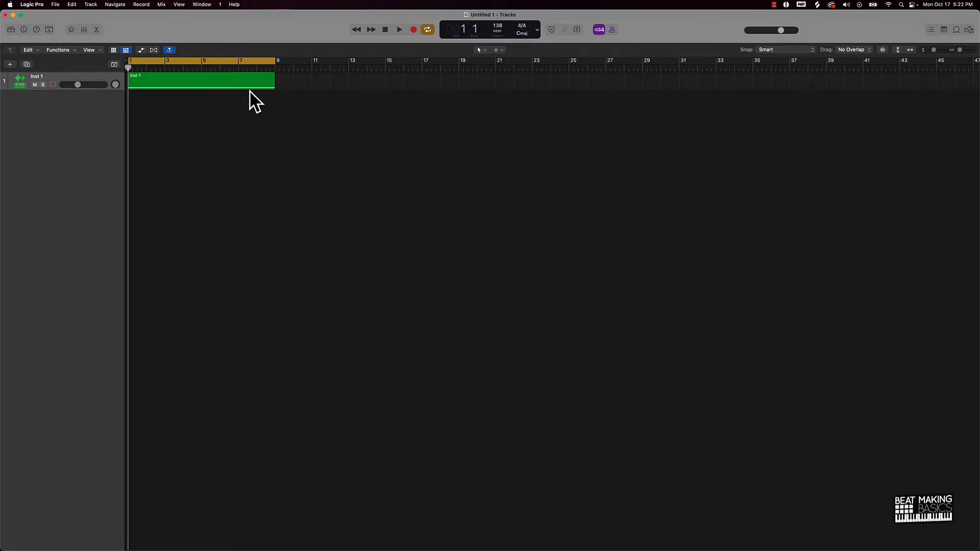
Audition the loop region, stop, and return the playhead to the project start.
{"action": "left_click", "coordinate": [399, 29]}
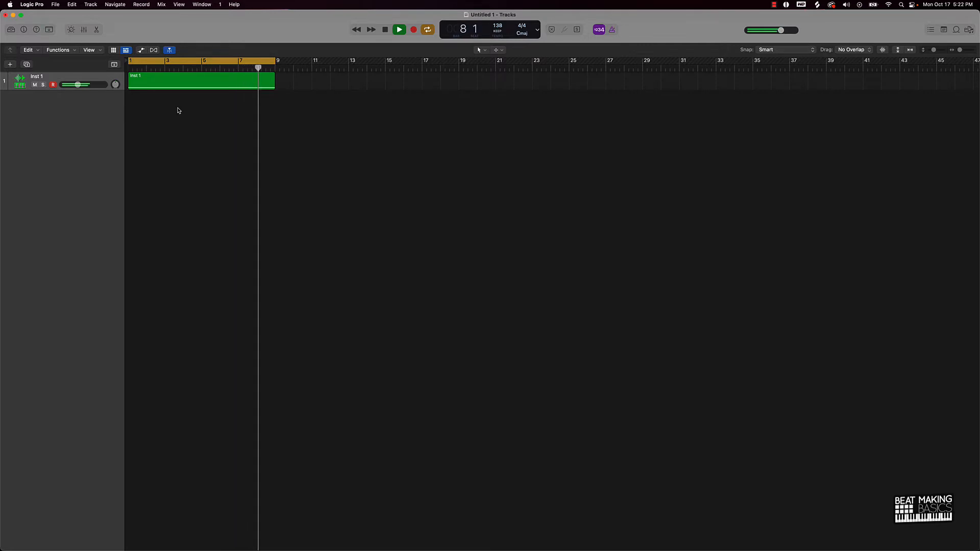
{"action": "left_click", "coordinate": [385, 30]}
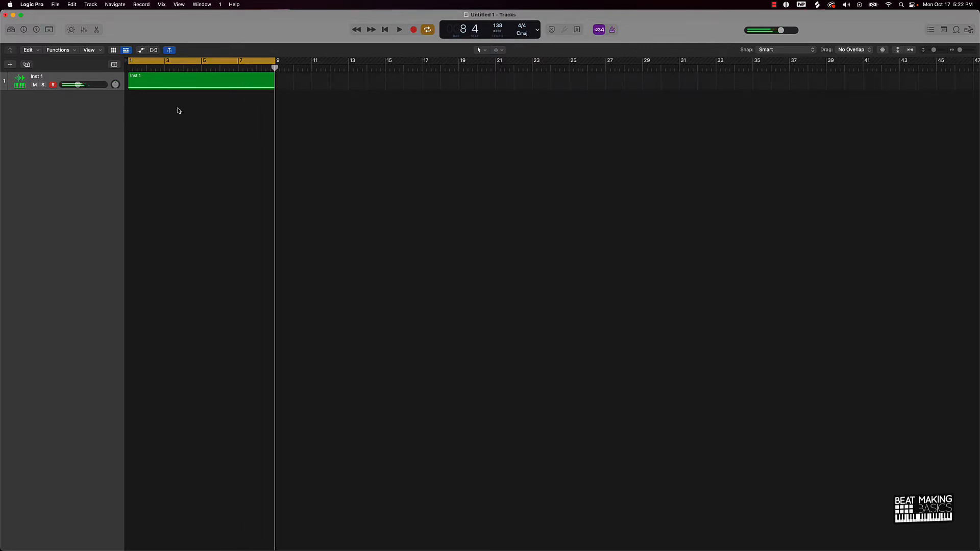
{"action": "left_click", "coordinate": [399, 28]}
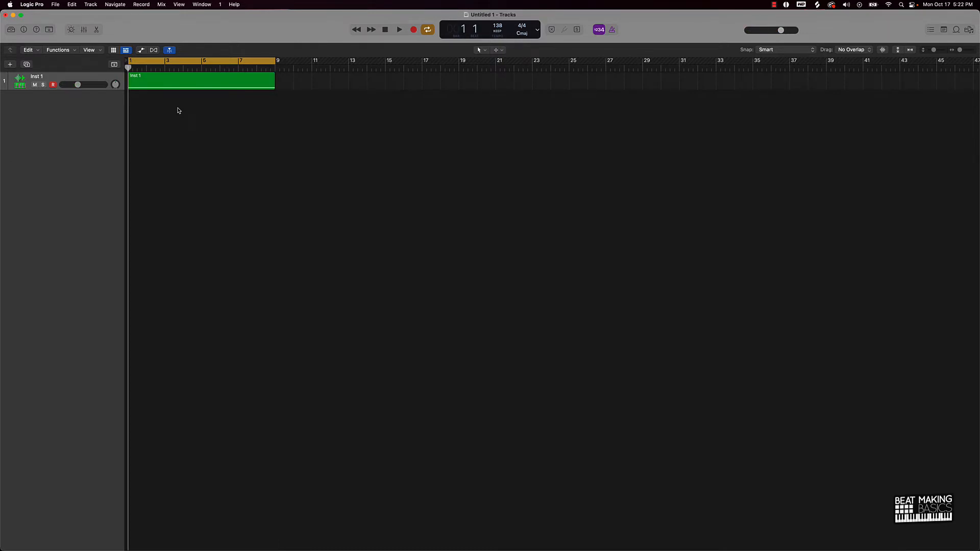
{"action": "mouse_move", "coordinate": [185, 107]}
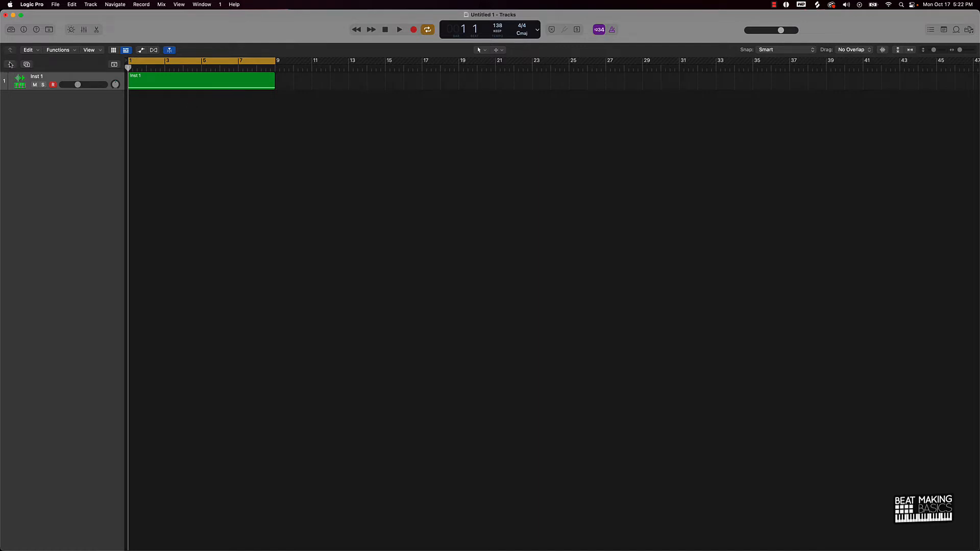
Create a new Software Instrument track using Quick Sampler (Single Sample).
{"action": "left_click", "coordinate": [10, 64]}
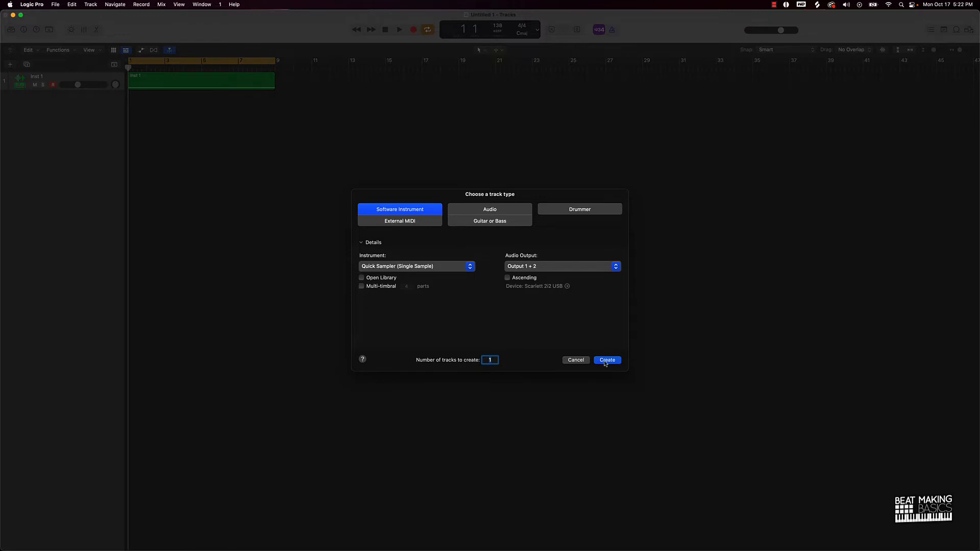
{"action": "left_click", "coordinate": [606, 361]}
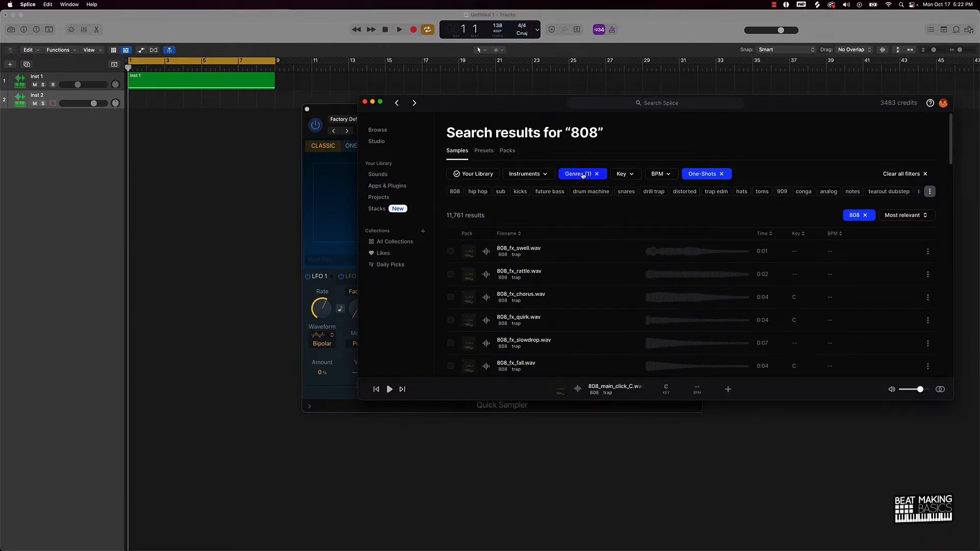
Filter Splice results to One-Shots and page through the 808 search results.
{"action": "left_click", "coordinate": [578, 174]}
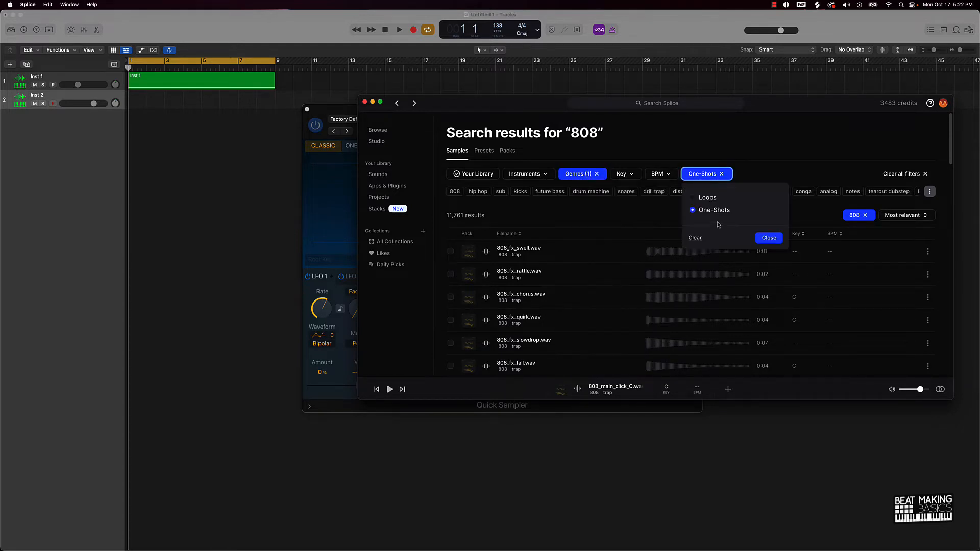
{"action": "left_click", "coordinate": [770, 238]}
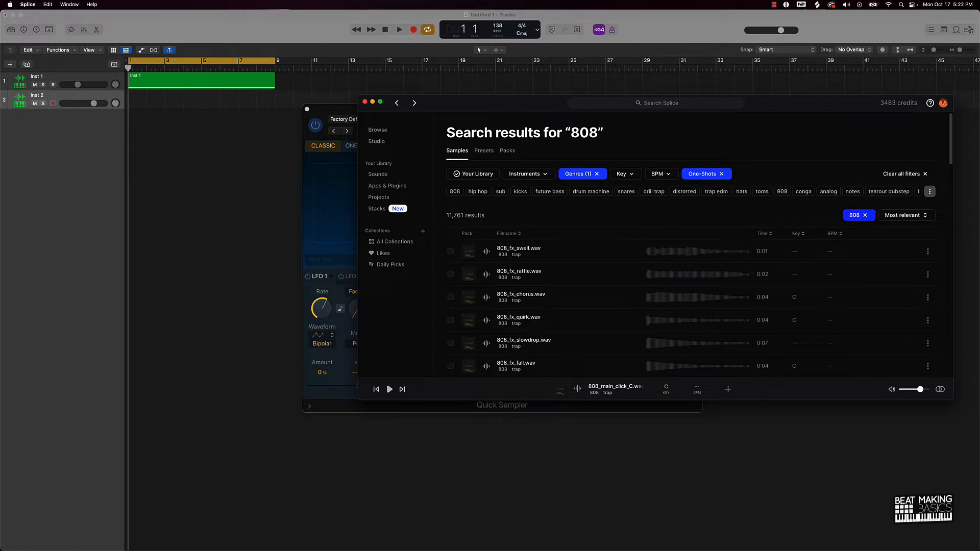
{"action": "scroll", "scroll_direction": "down", "scroll_amount": 3}
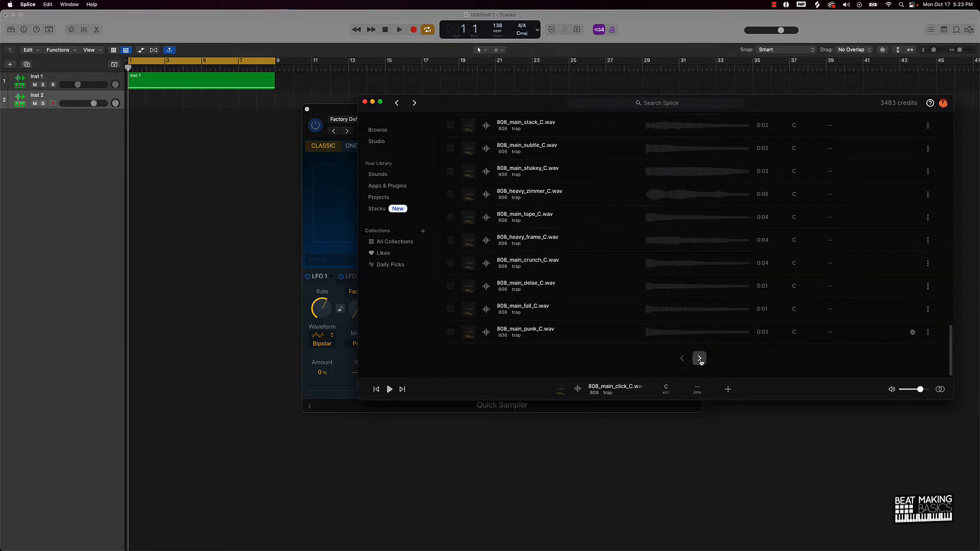
{"action": "left_click", "coordinate": [698, 358]}
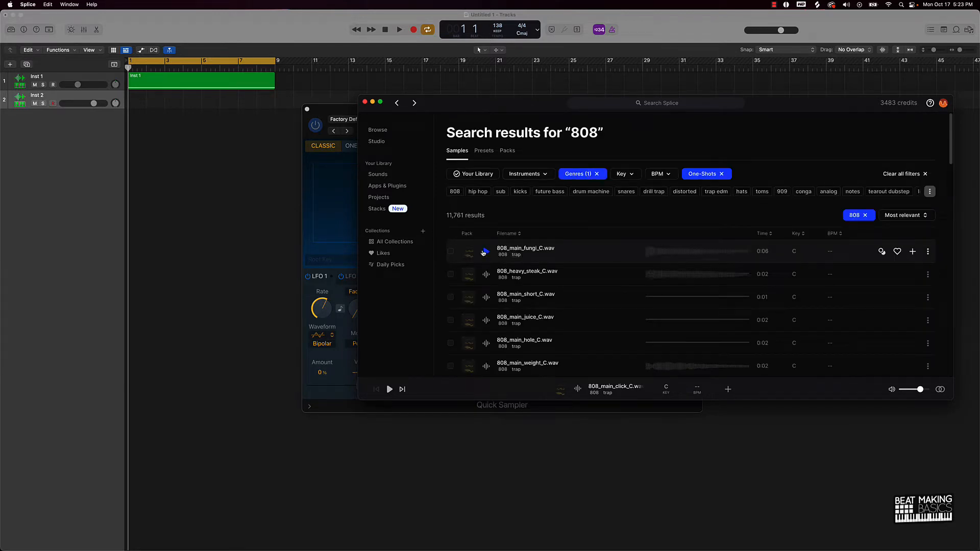
Preview several 808 one-shots including main_fungi, heavy_steak, main_short, main_juice and main_crunch.
{"action": "left_click", "coordinate": [486, 251]}
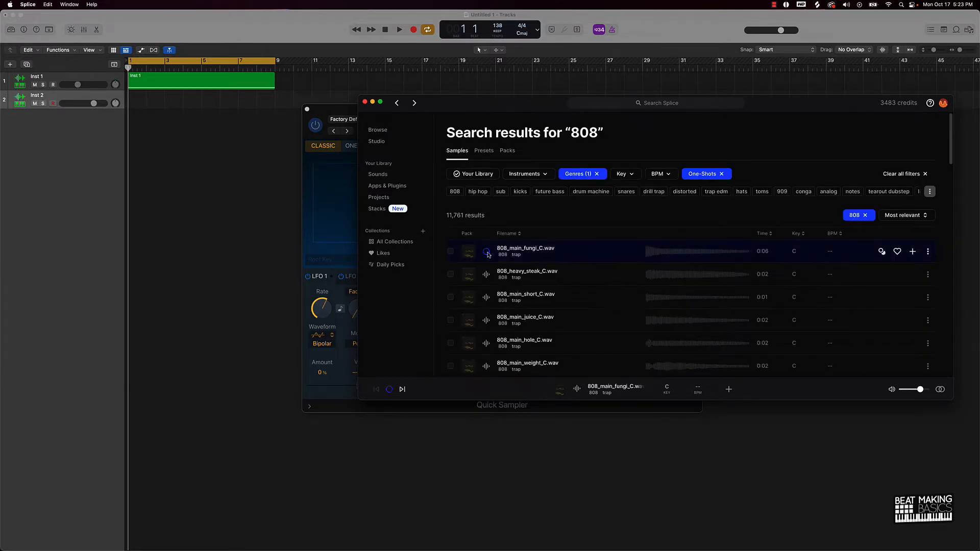
{"action": "left_click", "coordinate": [486, 251]}
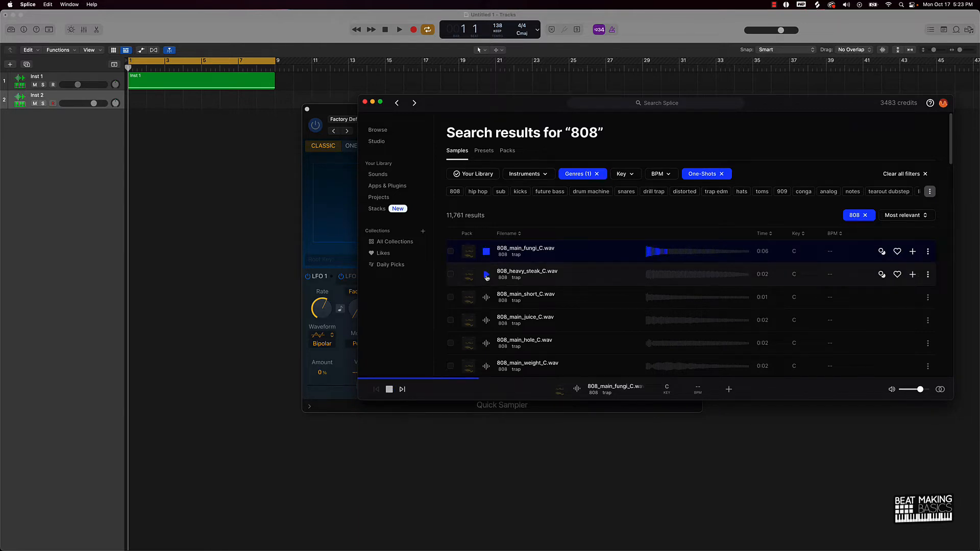
{"action": "left_click", "coordinate": [486, 297]}
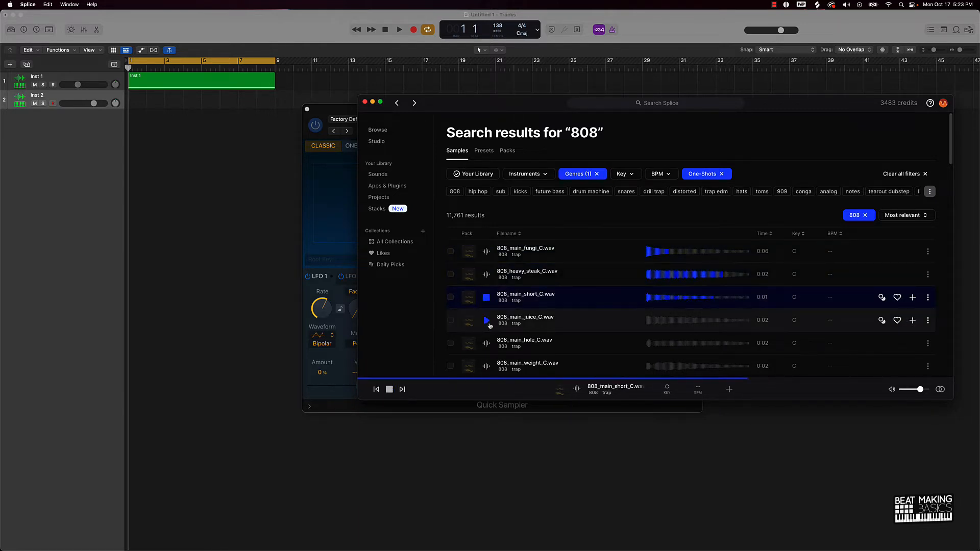
{"action": "left_click", "coordinate": [486, 343]}
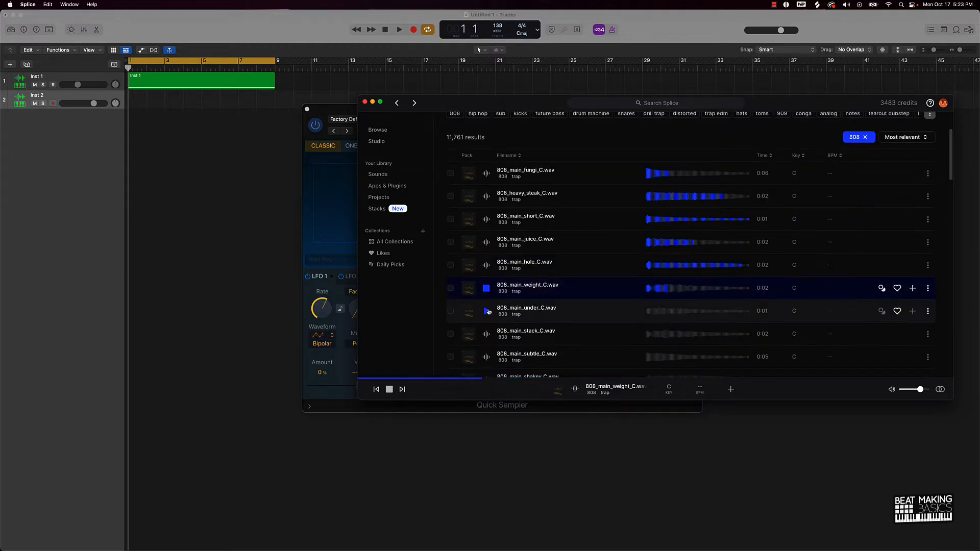
{"action": "scroll", "scroll_direction": "down", "scroll_amount": 3}
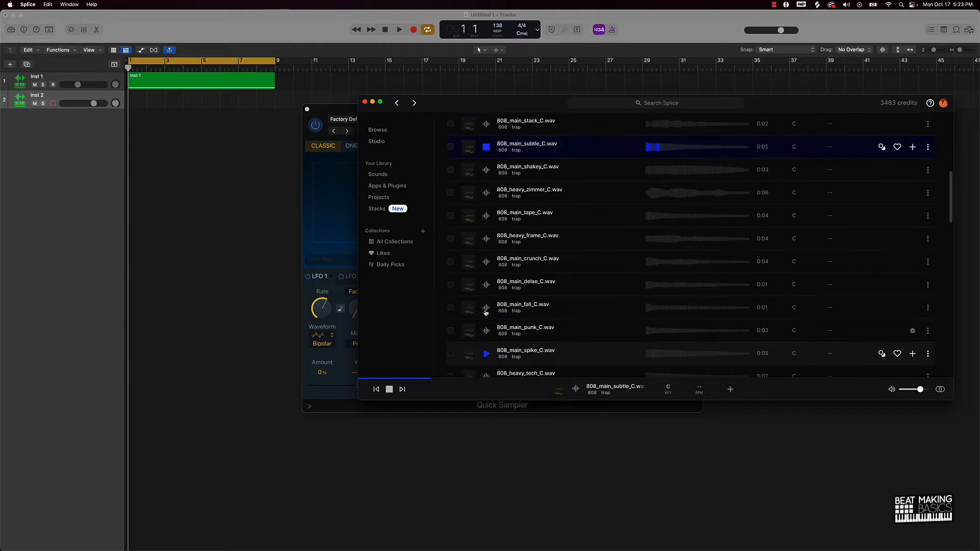
{"action": "left_click", "coordinate": [486, 216]}
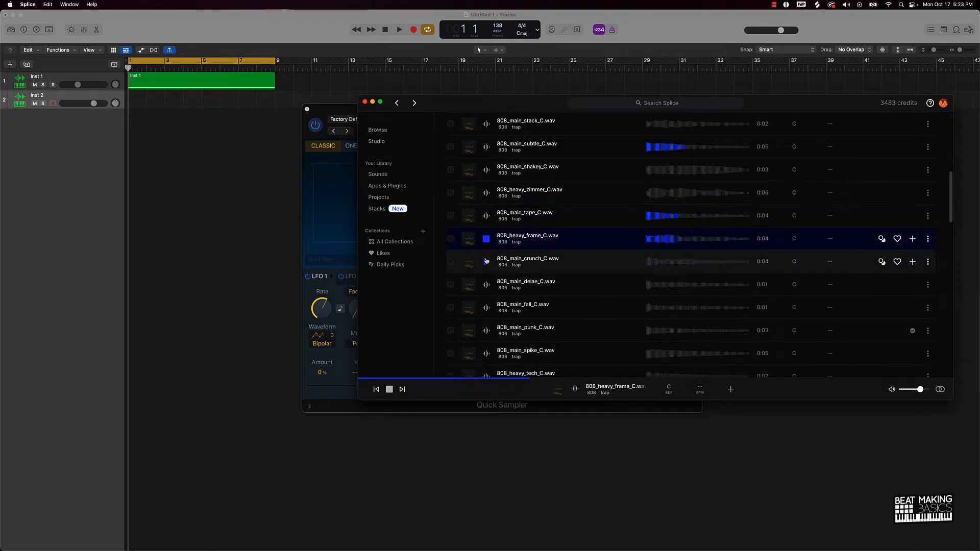
{"action": "left_click", "coordinate": [525, 285]}
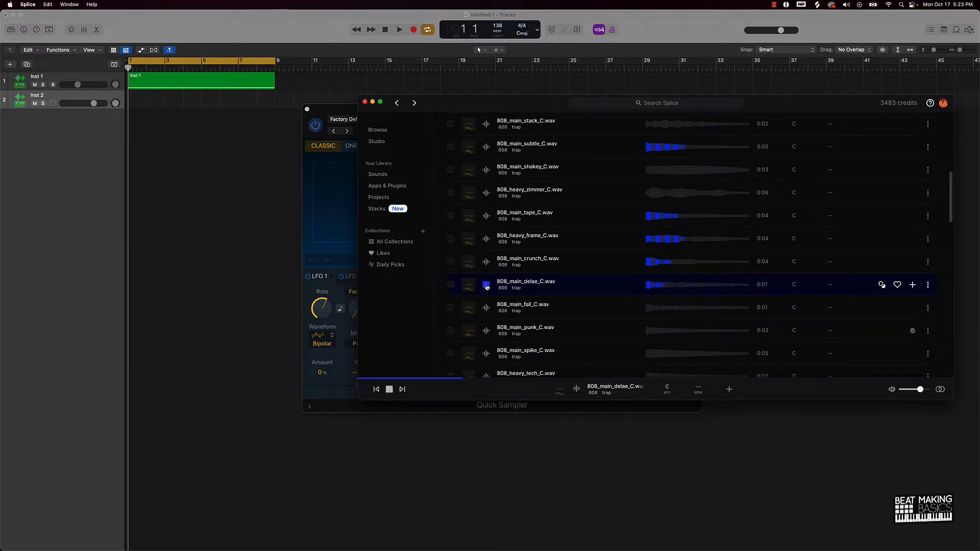
{"action": "left_click", "coordinate": [486, 285]}
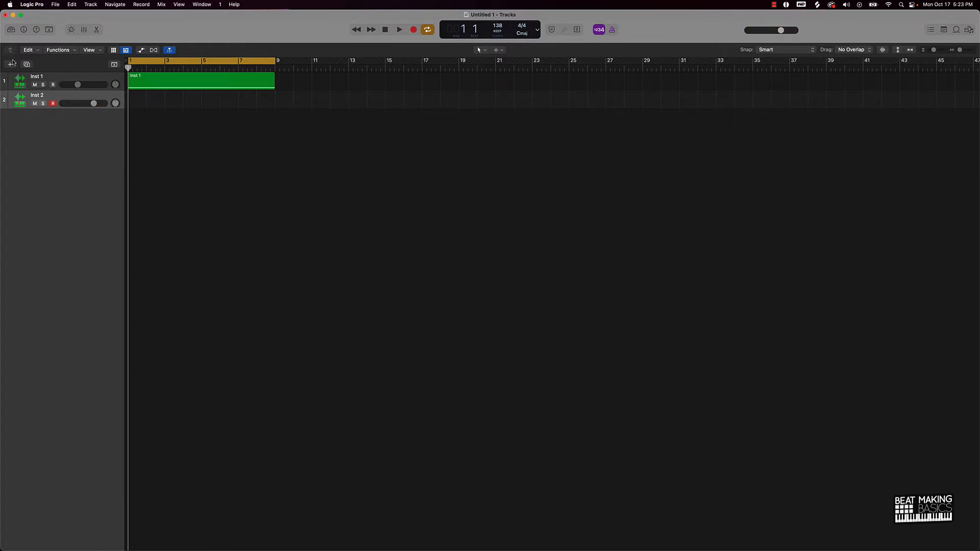
Create a third Software Instrument track using the Default Patch (Classic Electric Piano).
{"action": "left_click", "coordinate": [10, 63]}
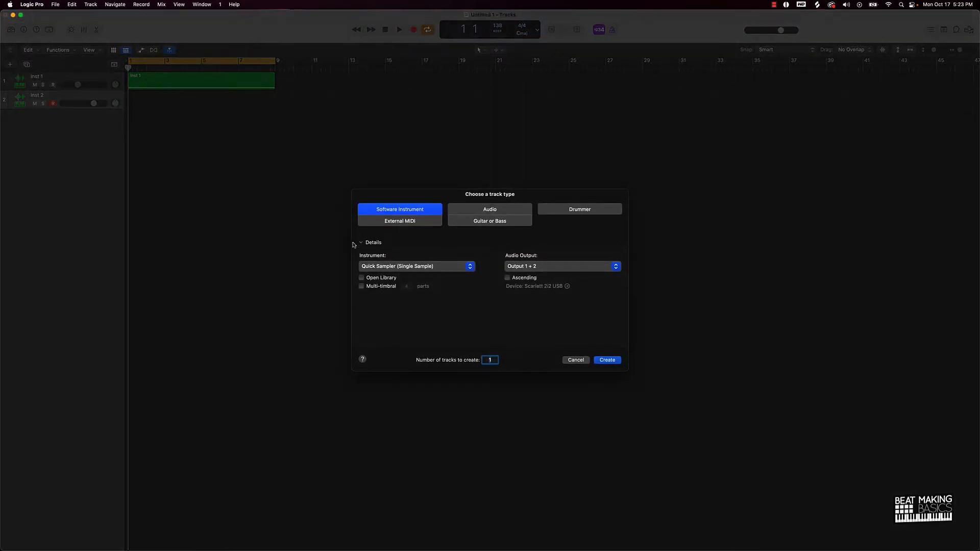
{"action": "left_click", "coordinate": [416, 265]}
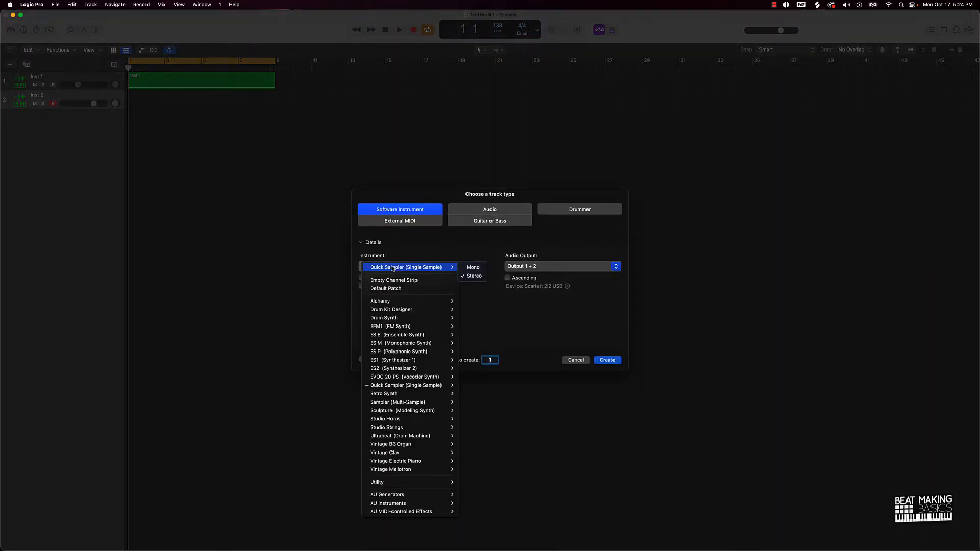
{"action": "left_click", "coordinate": [385, 288]}
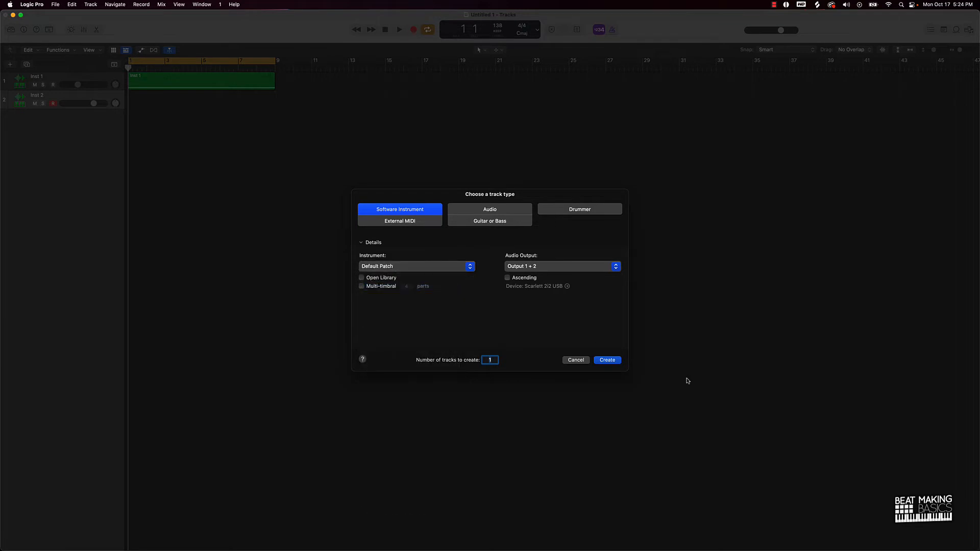
{"action": "left_click", "coordinate": [606, 360]}
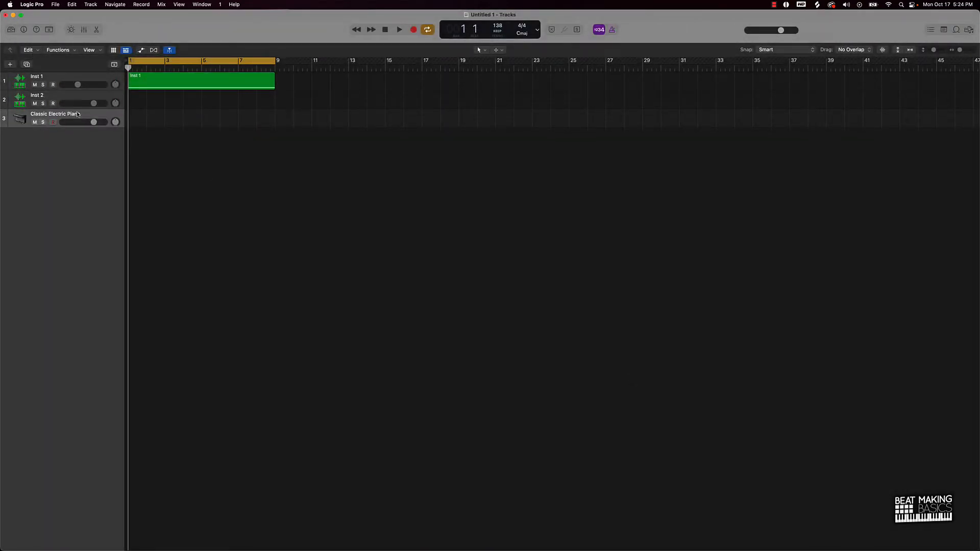
In the Library's Piano category, load the Boesendorfer Grand Piano patch on track 3.
{"action": "left_click", "coordinate": [23, 30]}
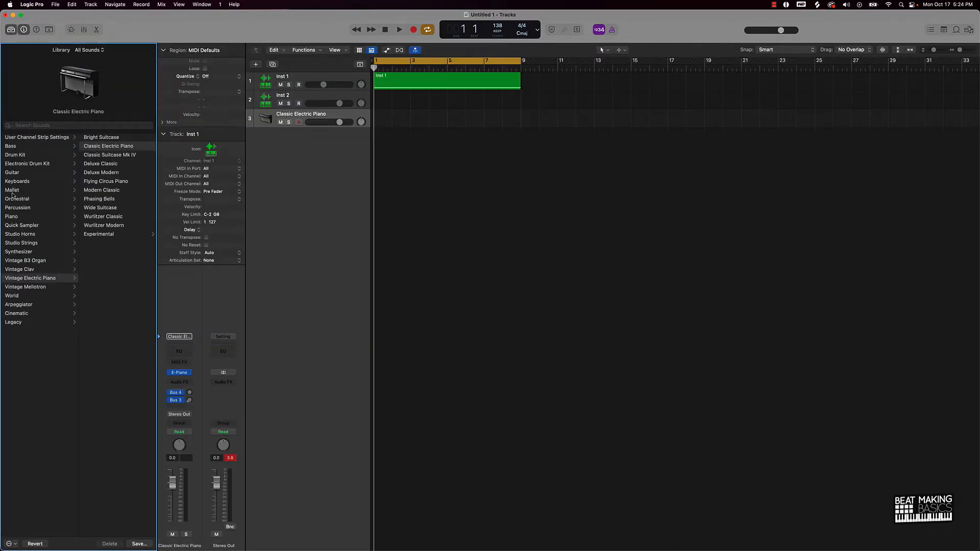
{"action": "mouse_move", "coordinate": [15, 221]}
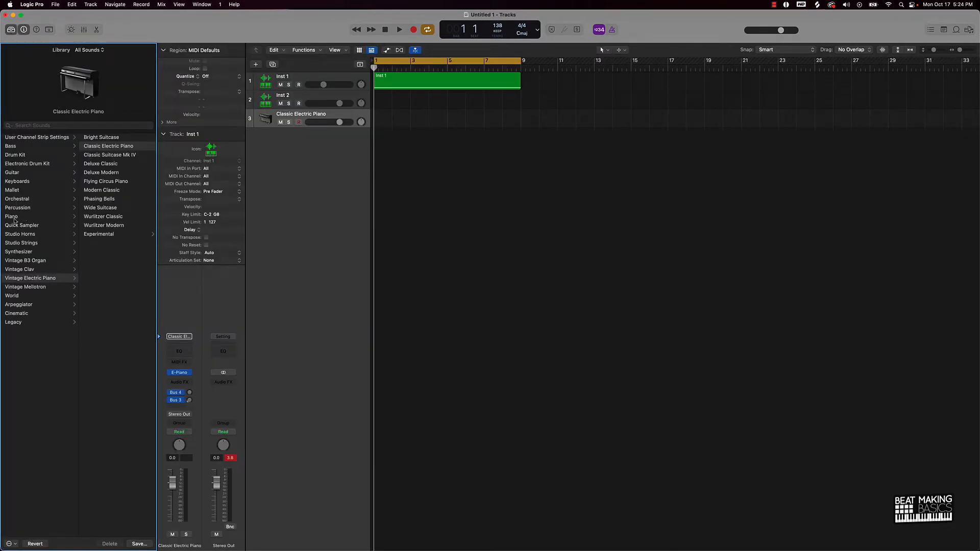
{"action": "left_click", "coordinate": [11, 216]}
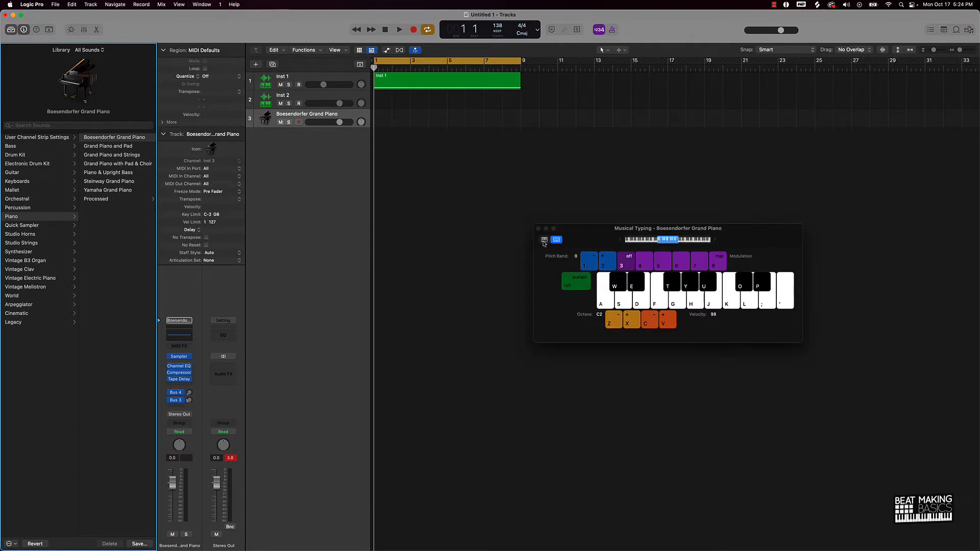
{"action": "left_click", "coordinate": [544, 240]}
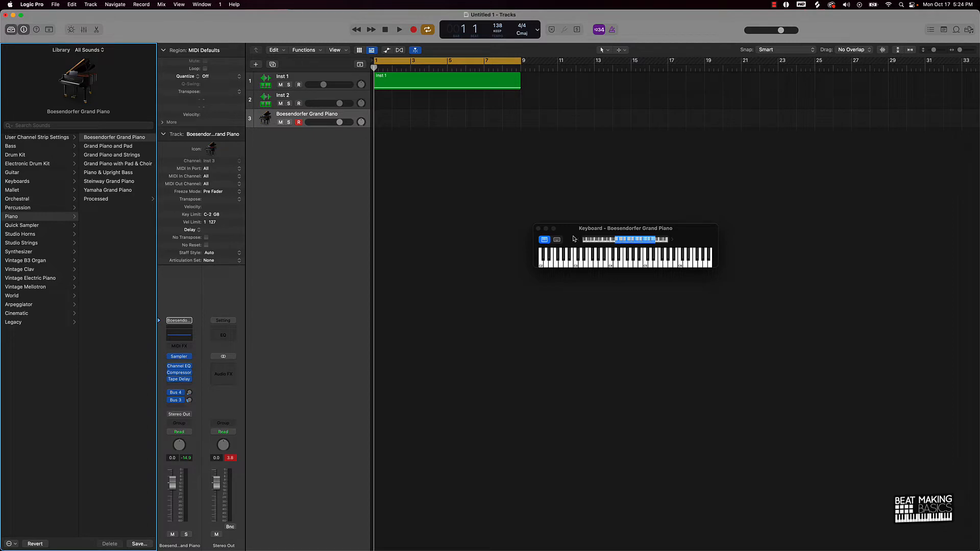
{"action": "mouse_move", "coordinate": [570, 236]}
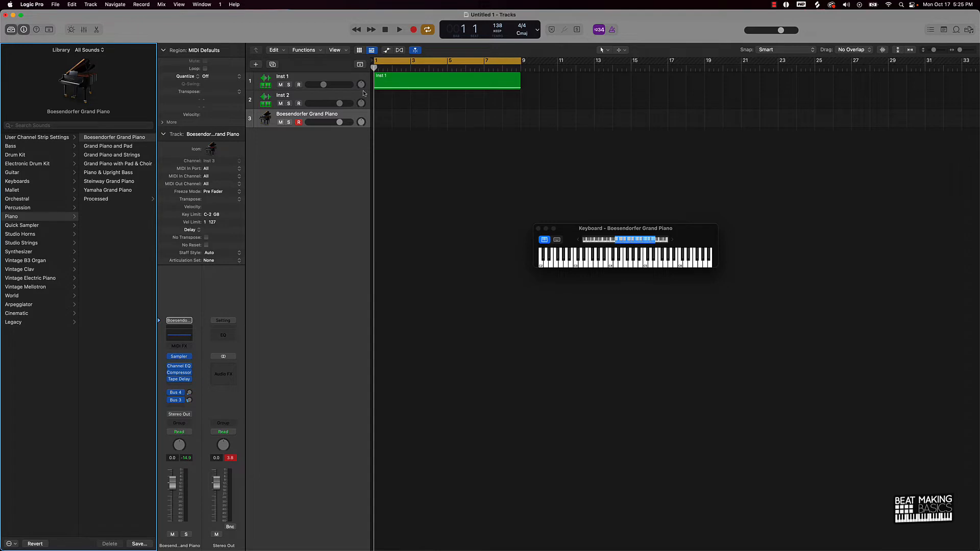
{"action": "mouse_move", "coordinate": [347, 97]}
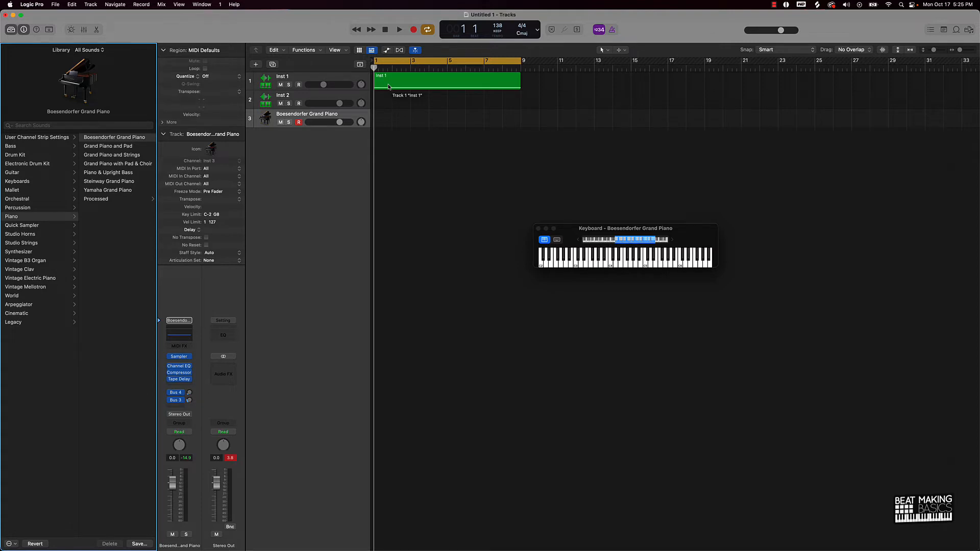
{"action": "left_click", "coordinate": [399, 29]}
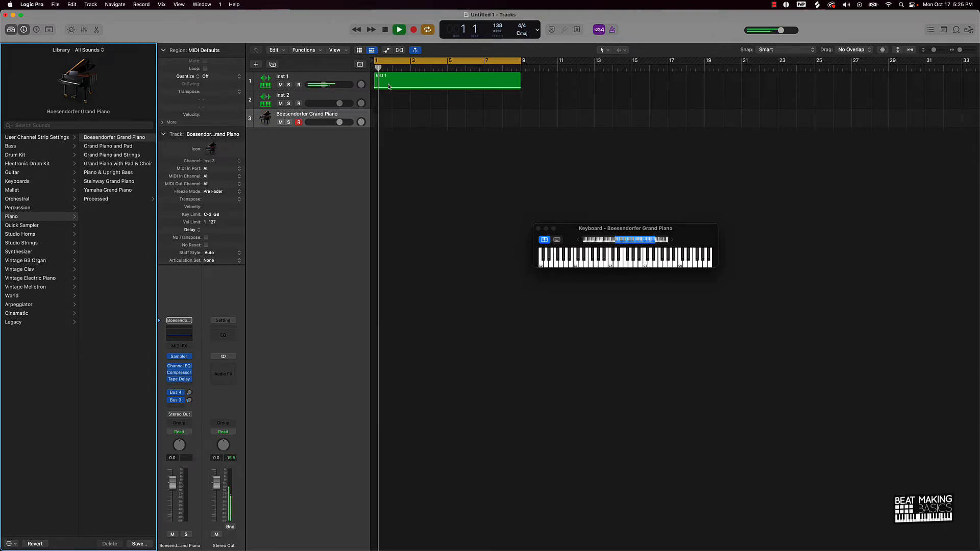
{"action": "left_click", "coordinate": [400, 30]}
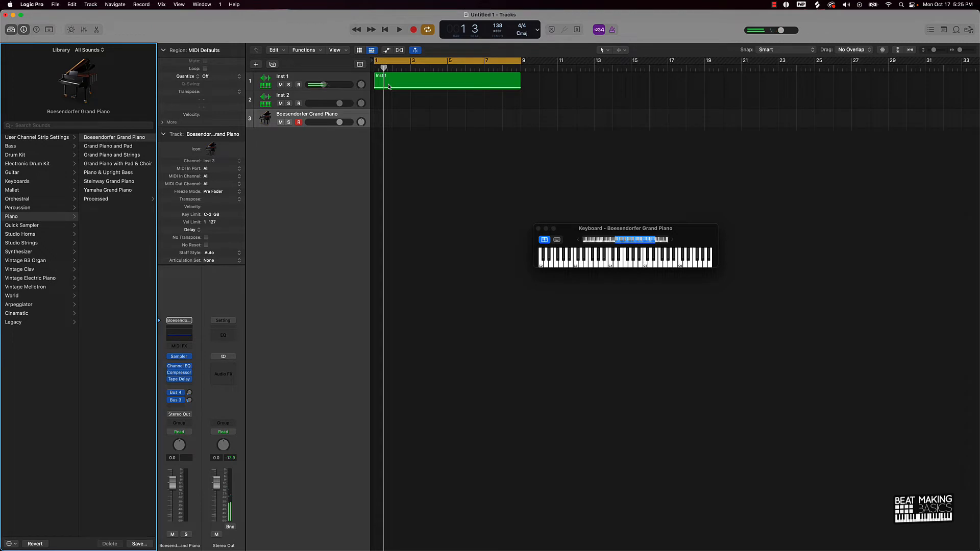
{"action": "left_click_drag", "start_coordinate": [321, 85], "coordinate": [311, 85]}
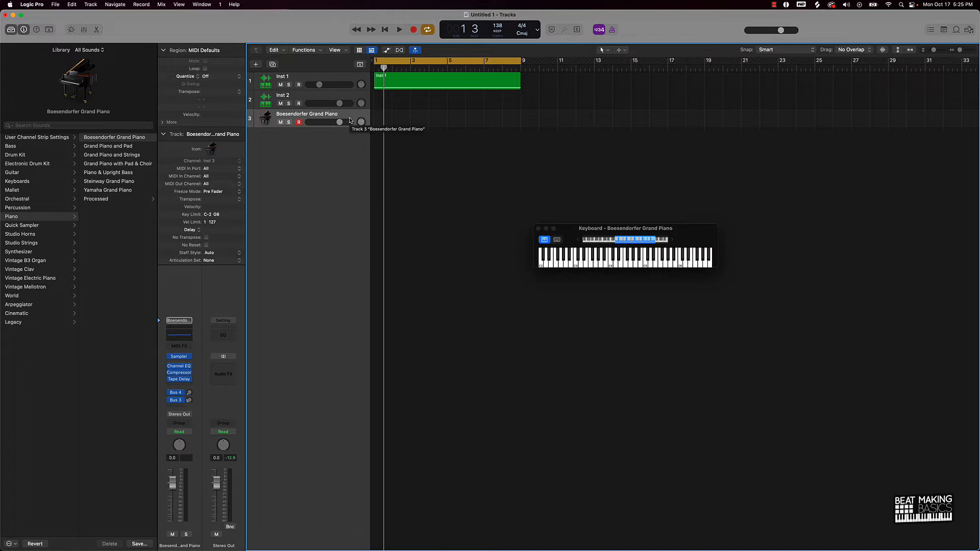
{"action": "left_click", "coordinate": [399, 30]}
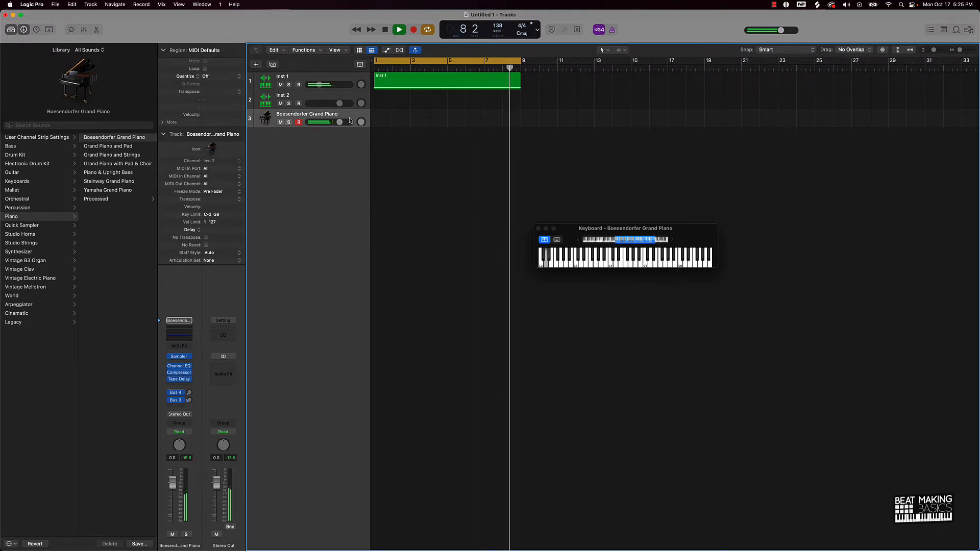
{"action": "left_click", "coordinate": [399, 30]}
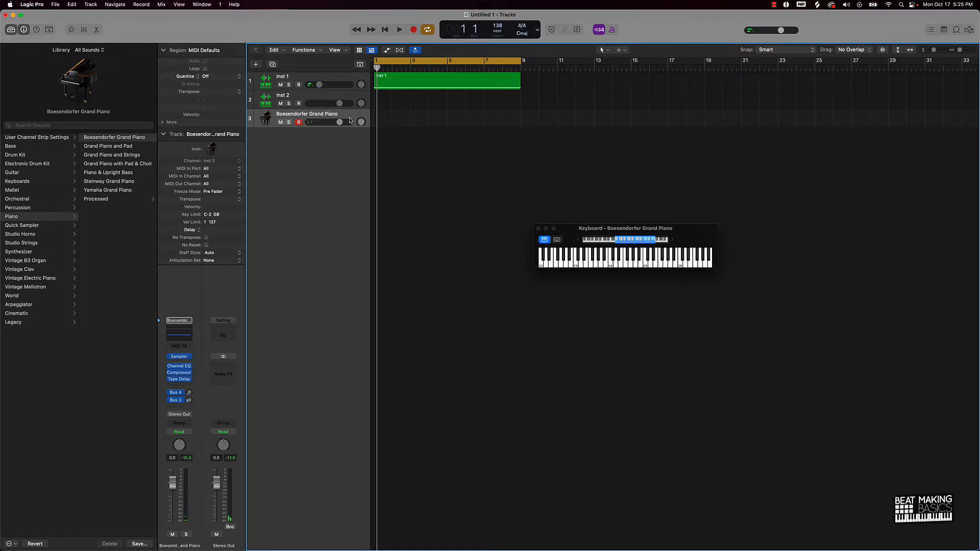
{"action": "left_click", "coordinate": [399, 29]}
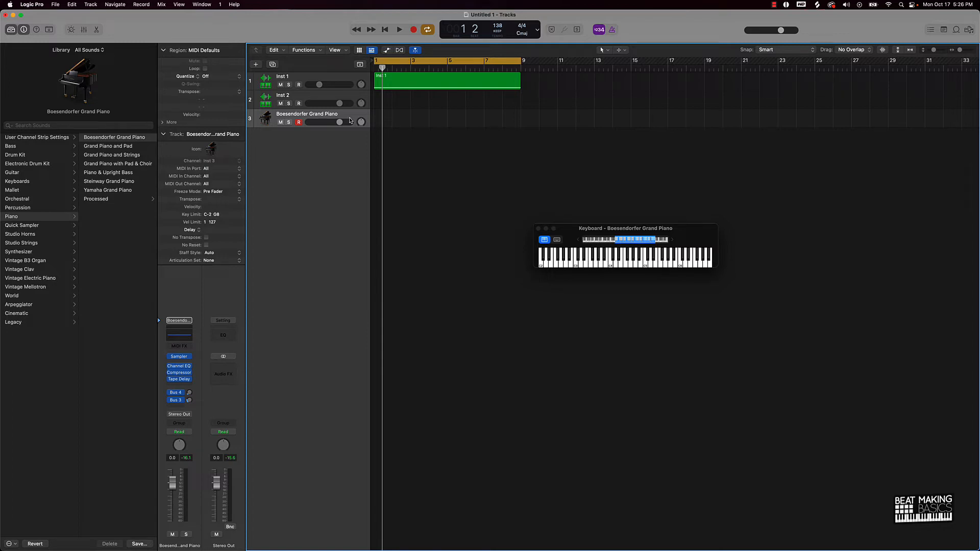
Record the played 808 pattern as a region on the Boesendorfer Grand Piano track, then stop.
{"action": "left_click", "coordinate": [399, 30]}
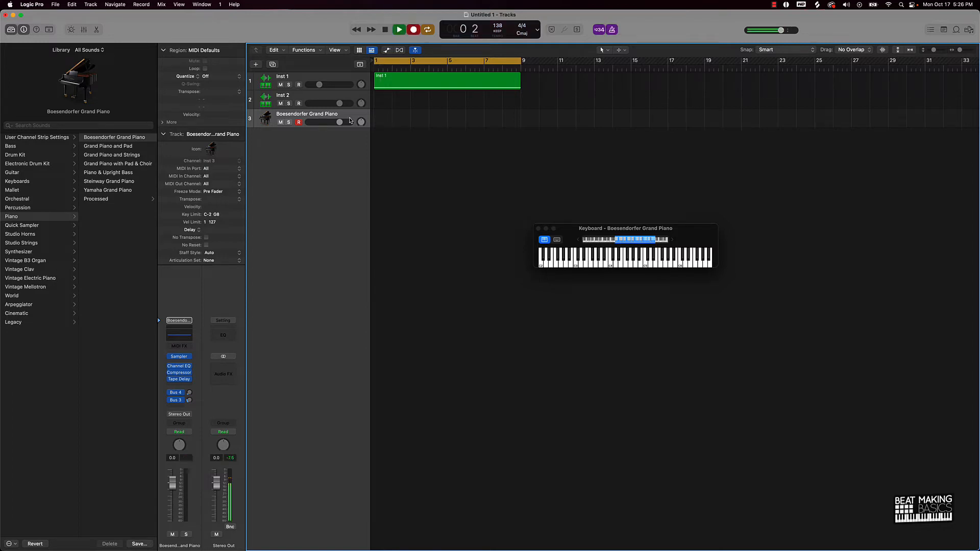
{"action": "left_click", "coordinate": [399, 30]}
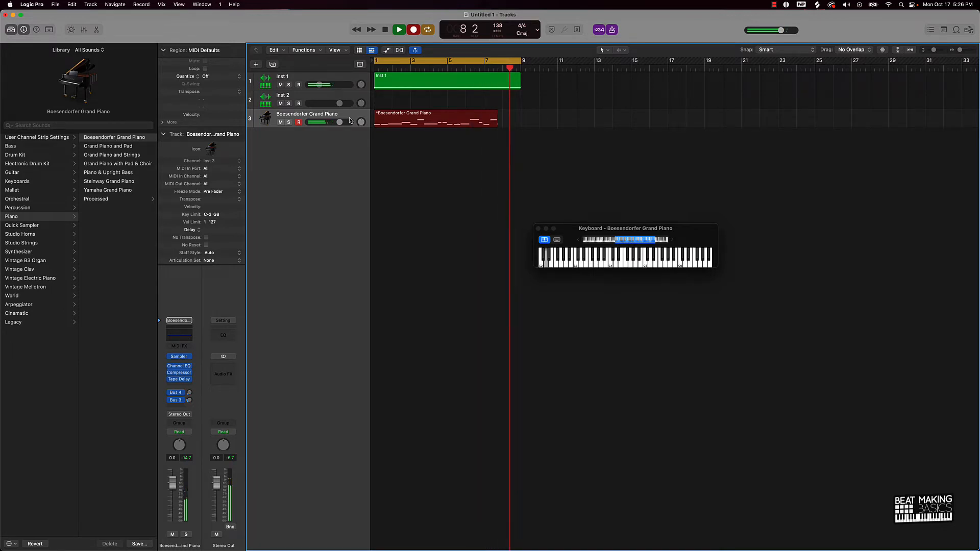
{"action": "left_click", "coordinate": [436, 119]}
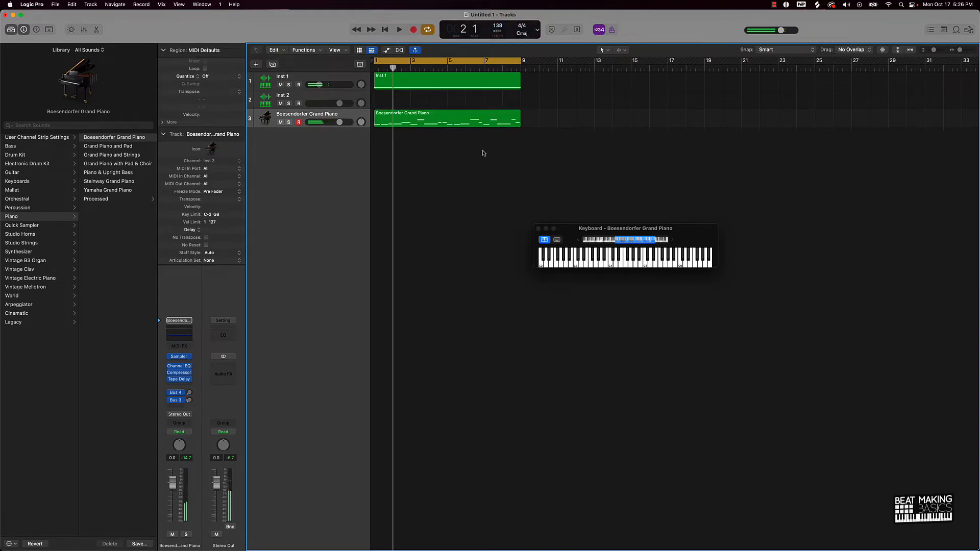
Drag the recorded region onto the Inst 2 sampler track and set Region Transpose to +12.
{"action": "double_click", "coordinate": [446, 118]}
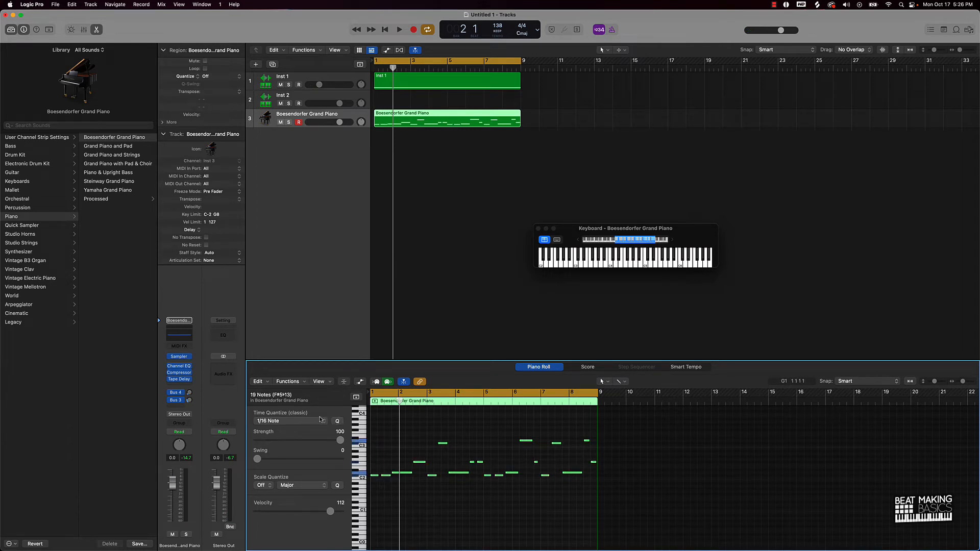
{"action": "right_click", "coordinate": [481, 450]}
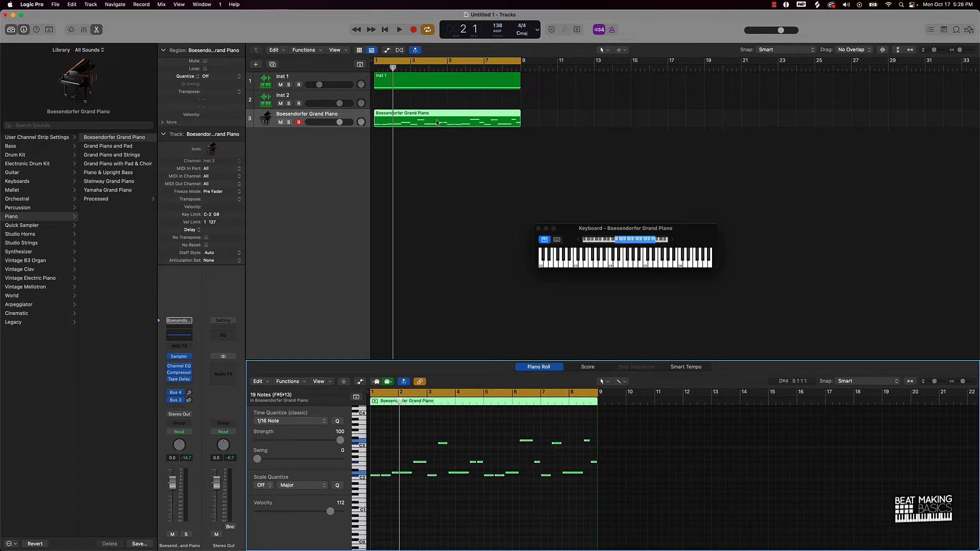
{"action": "left_click_drag", "start_coordinate": [446, 118], "coordinate": [446, 99]}
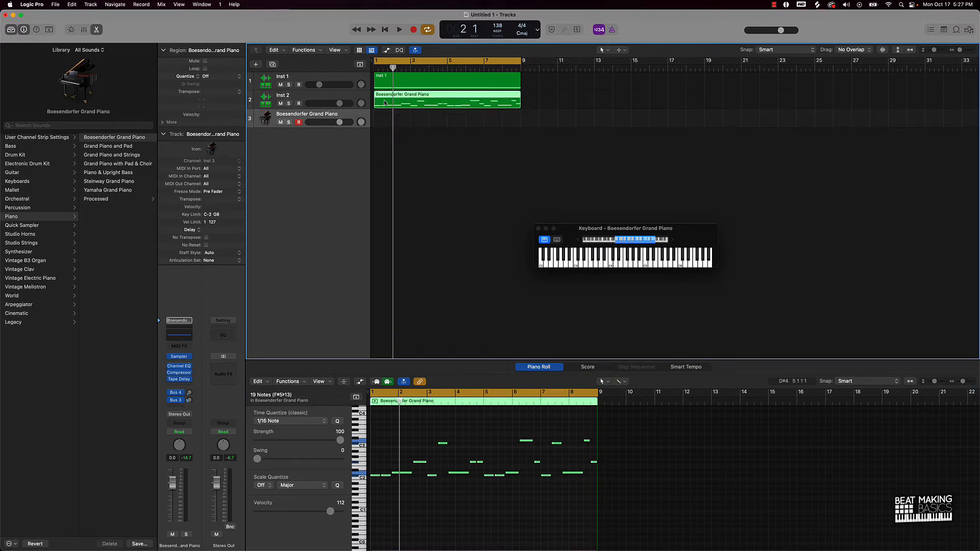
{"action": "left_click", "coordinate": [399, 29]}
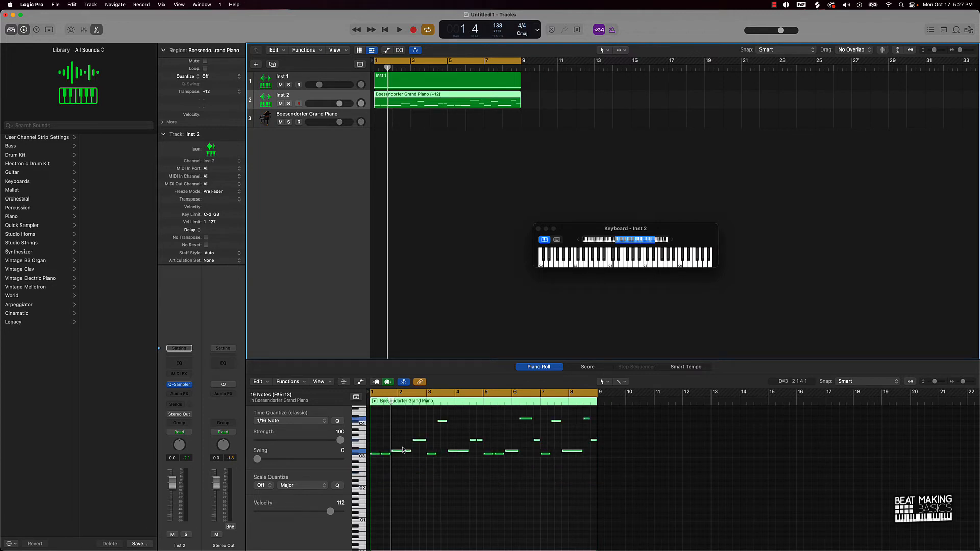
Load the 808 01 preset into the Quick Sampler, renaming the track 808 01.
{"action": "left_click", "coordinate": [399, 29]}
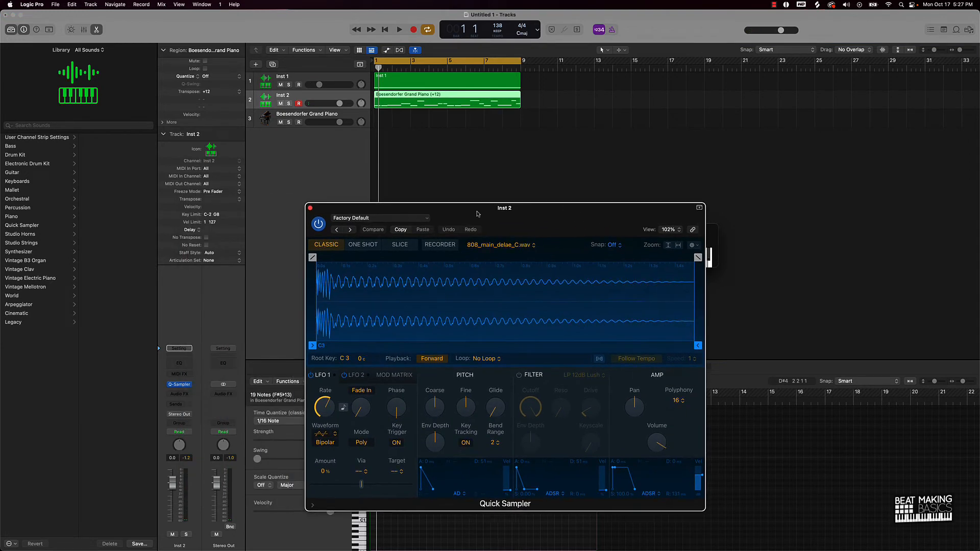
{"action": "left_click", "coordinate": [380, 219]}
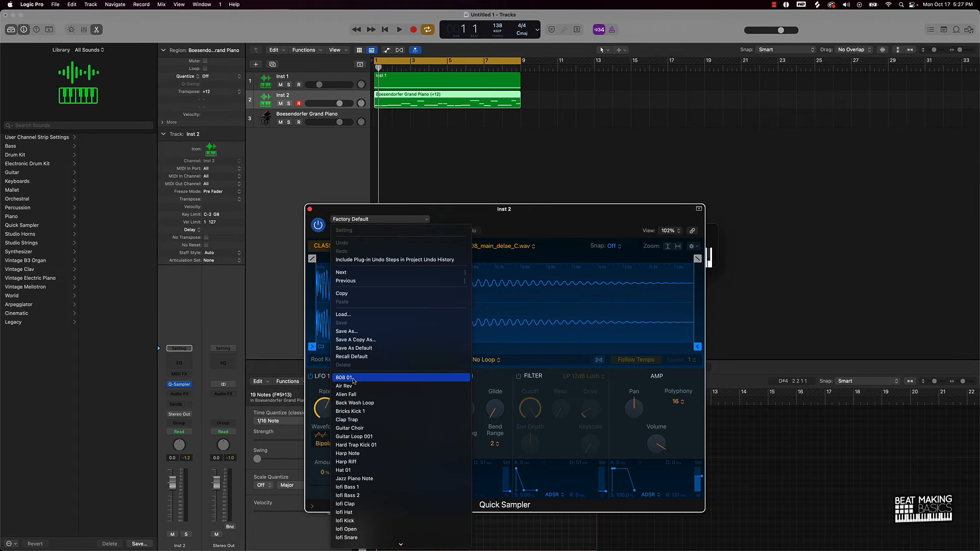
{"action": "left_click", "coordinate": [344, 378]}
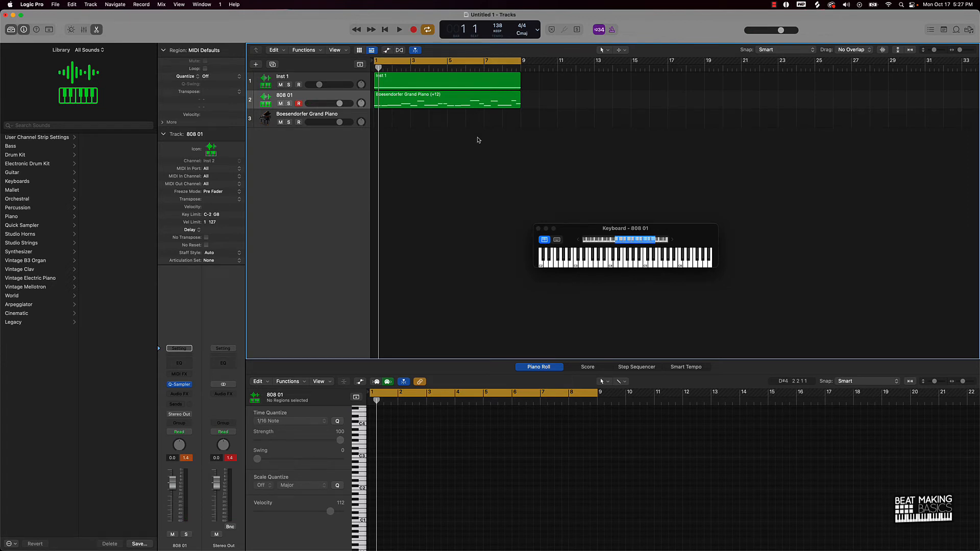
{"action": "left_click", "coordinate": [399, 29]}
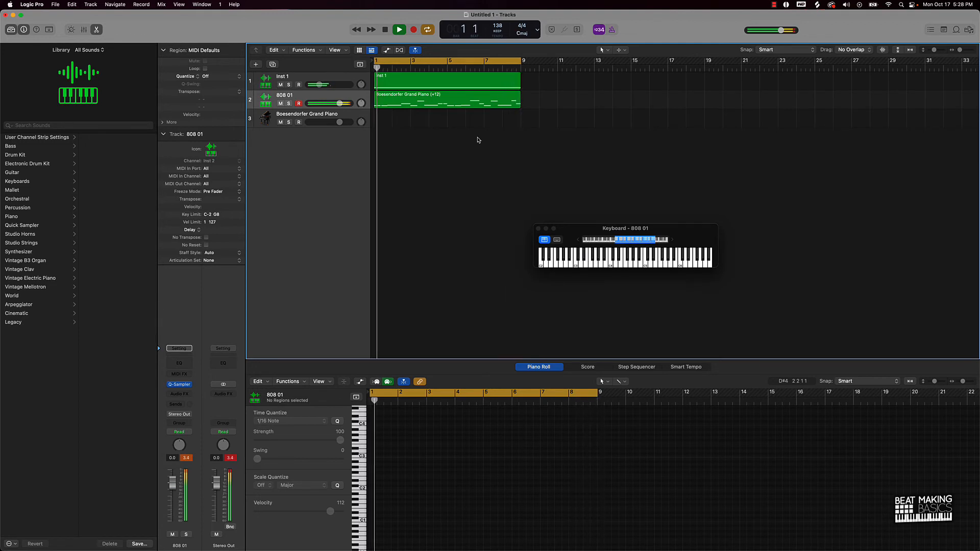
{"action": "left_click", "coordinate": [447, 104]}
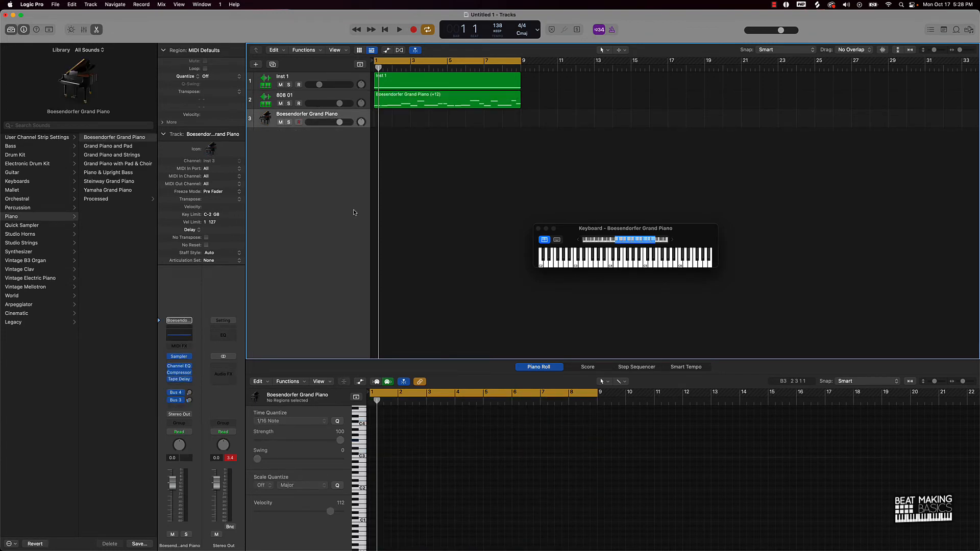
{"action": "mouse_move", "coordinate": [360, 448]}
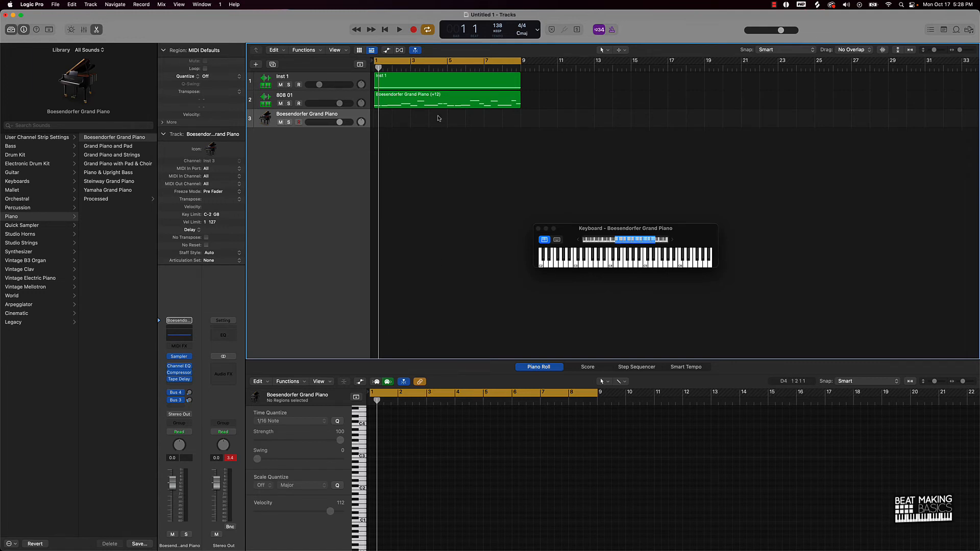
Paste a copy of the 808 pattern onto the Boesendorfer Grand Piano track and audition it briefly.
{"action": "left_click", "coordinate": [446, 118]}
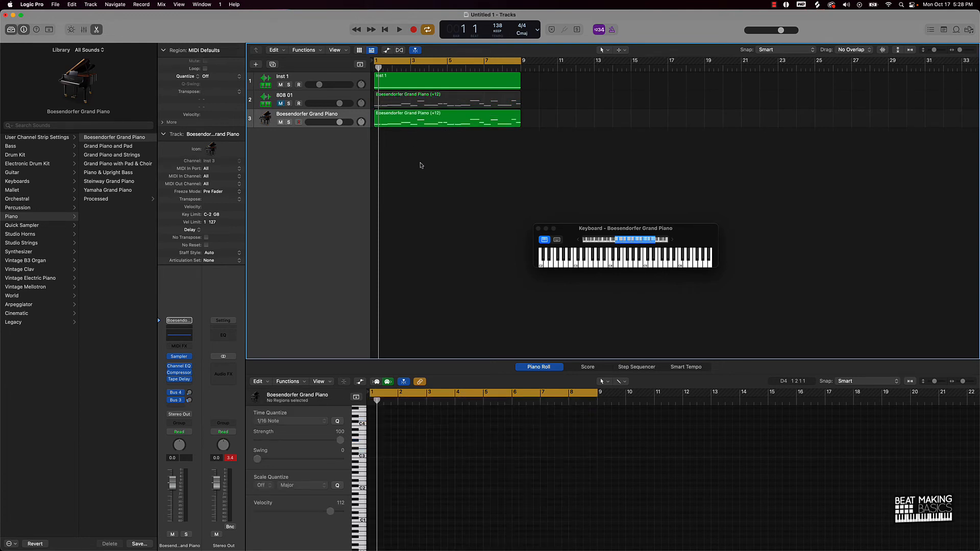
{"action": "left_click", "coordinate": [399, 29]}
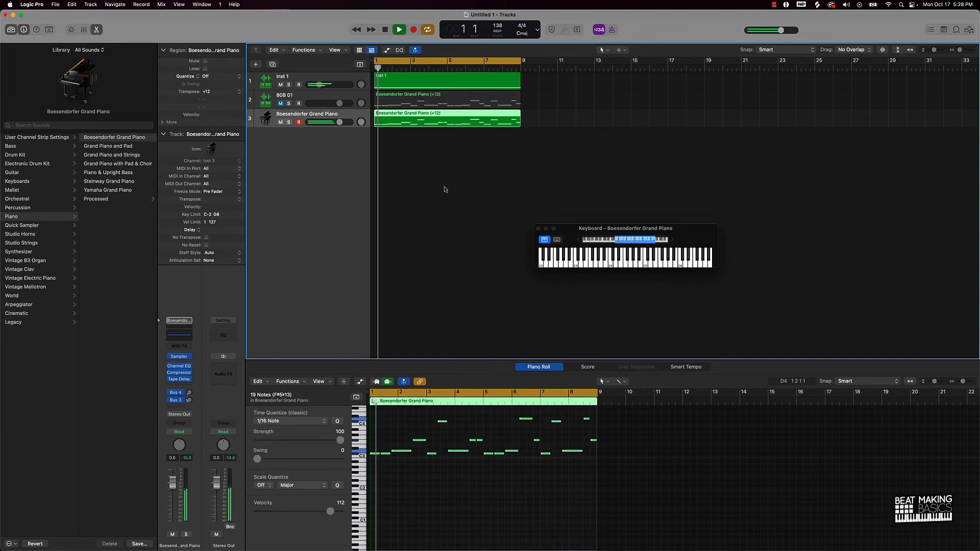
{"action": "left_click", "coordinate": [399, 30]}
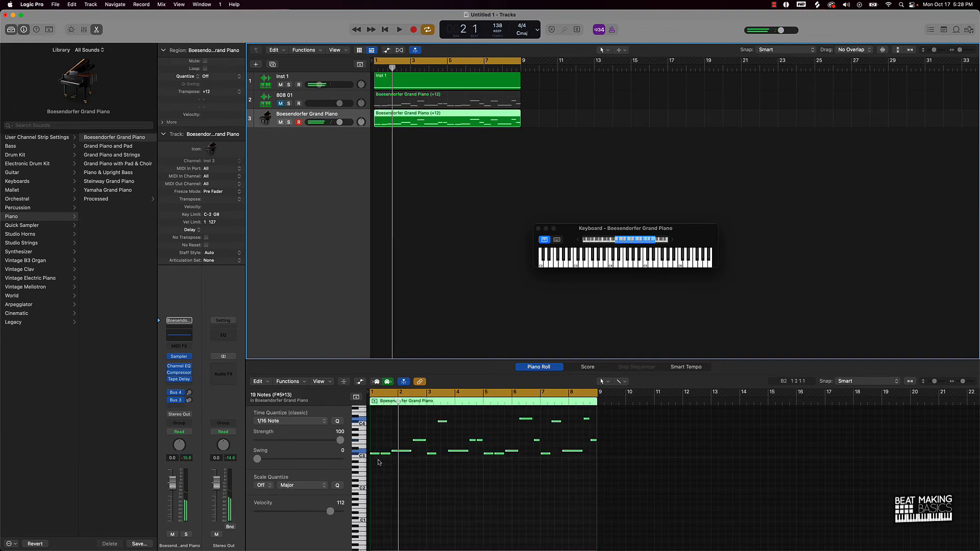
Select the piano copy in the Piano Roll and play it back as a reference.
{"action": "left_click", "coordinate": [378, 453]}
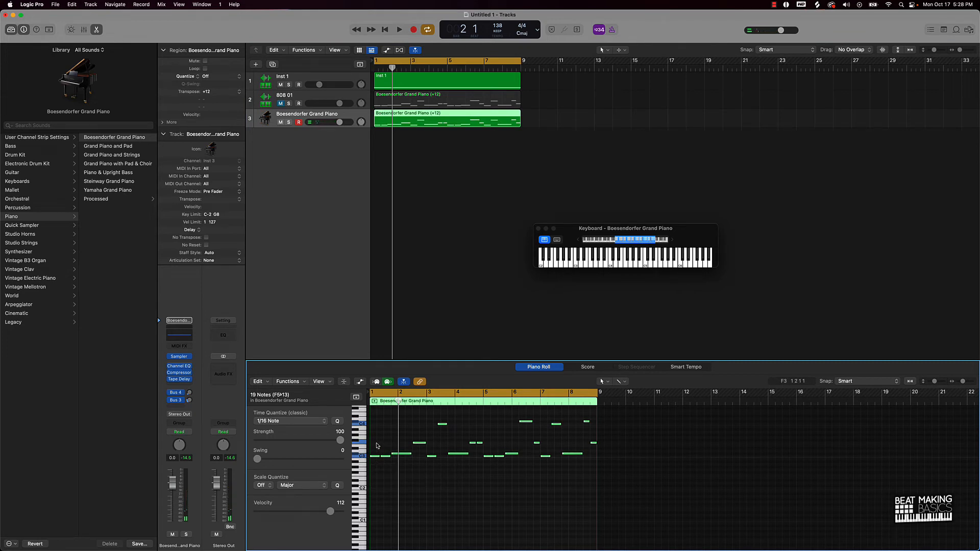
{"action": "left_click", "coordinate": [399, 30]}
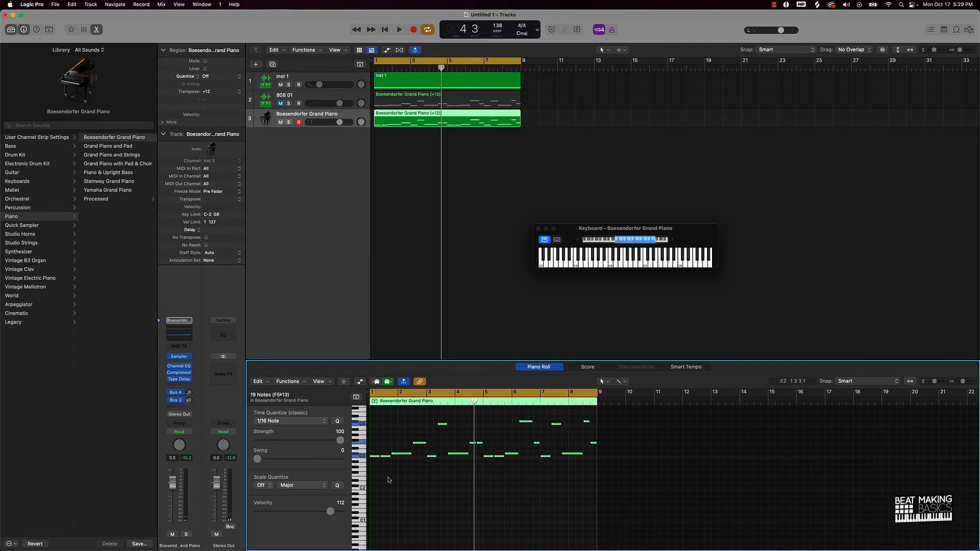
{"action": "mouse_move", "coordinate": [374, 461]}
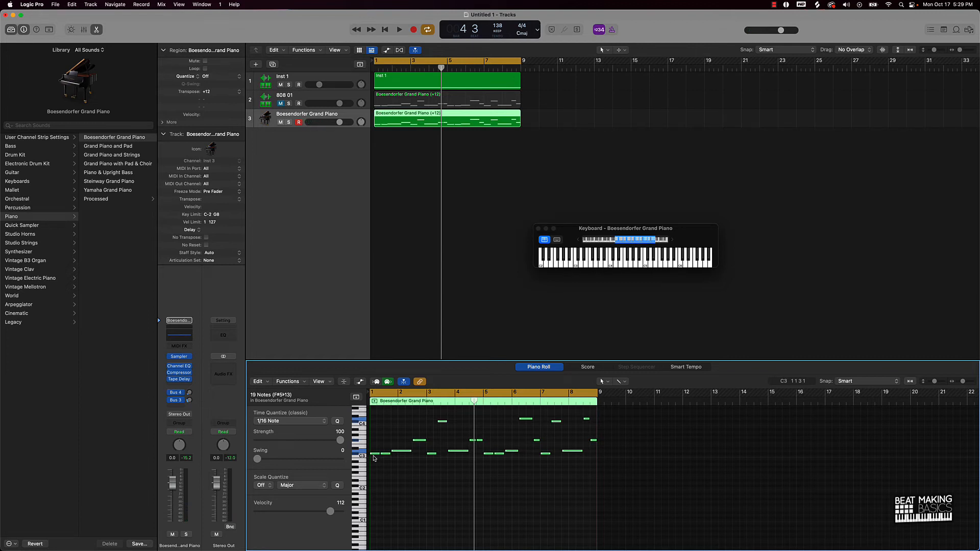
{"action": "left_click", "coordinate": [399, 29]}
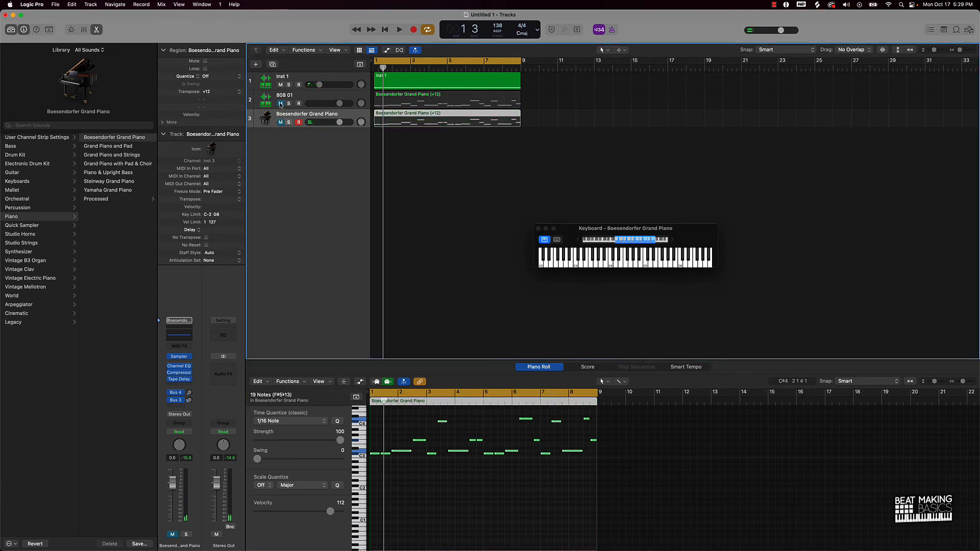
{"action": "left_click", "coordinate": [399, 30]}
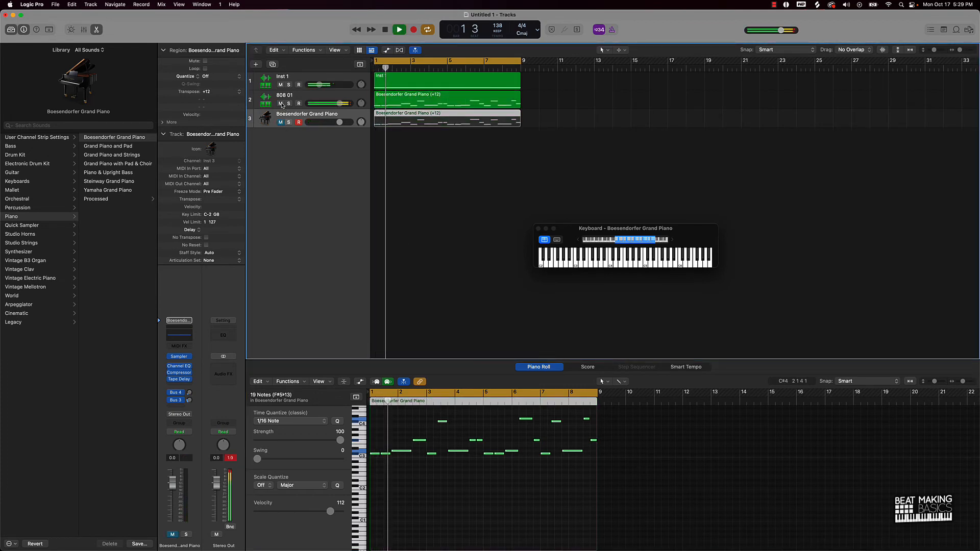
{"action": "left_click", "coordinate": [399, 30]}
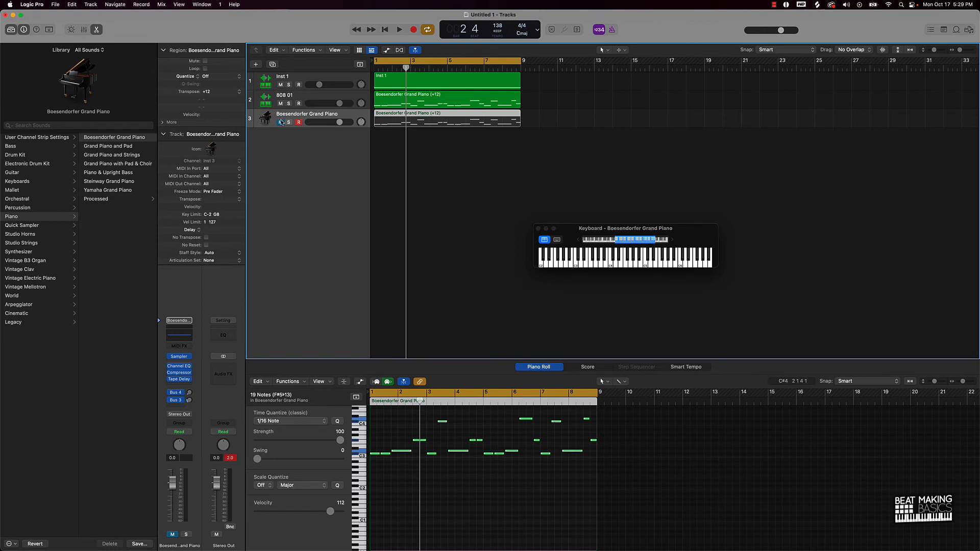
{"action": "left_click", "coordinate": [279, 123]}
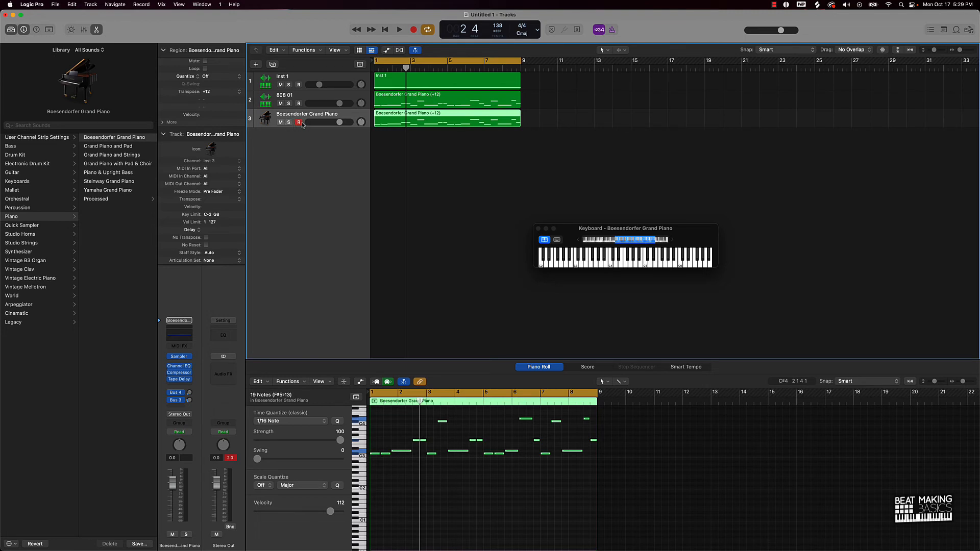
{"action": "mouse_move", "coordinate": [299, 121]}
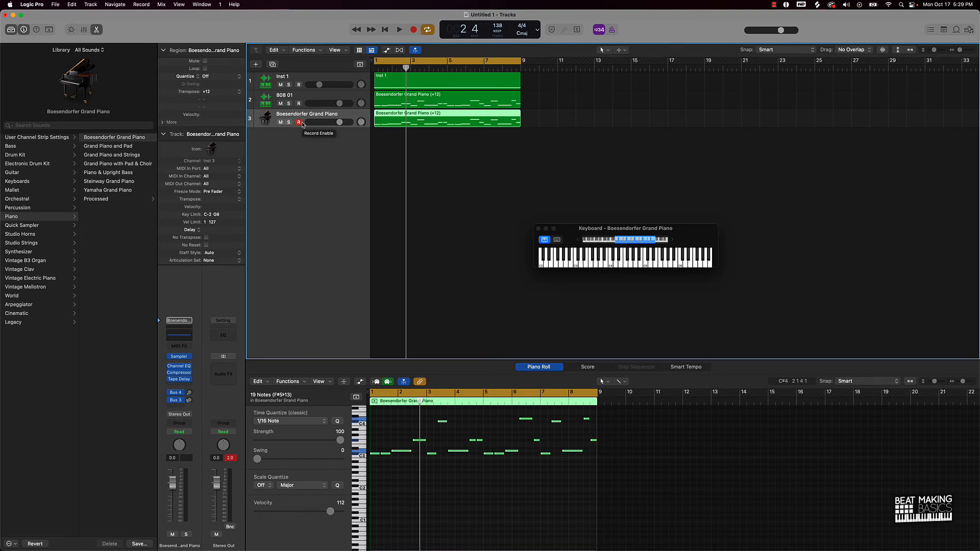